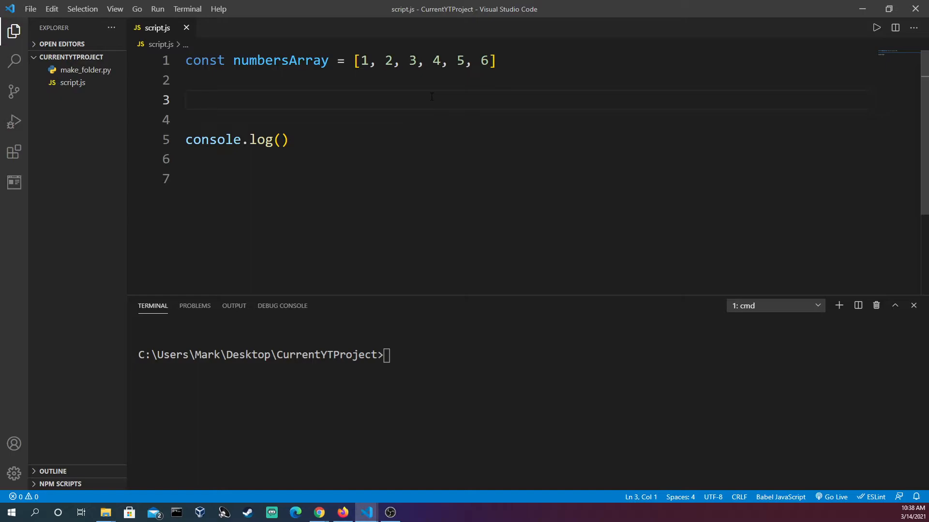
Step: Declare const interator = numbersArray.keys() on line 3 of script.js
{"action": "type", "text": "const interator ="}
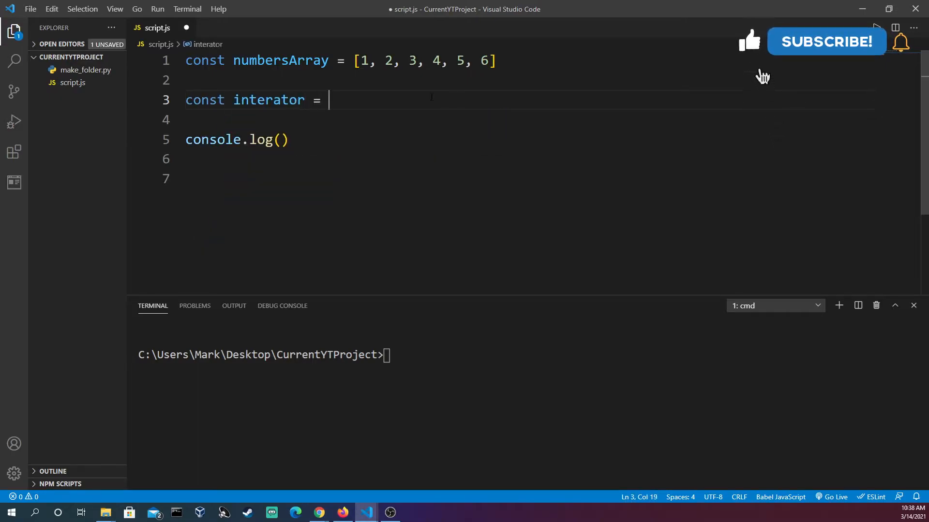
{"action": "type", "text": "numbersArray.keys("}
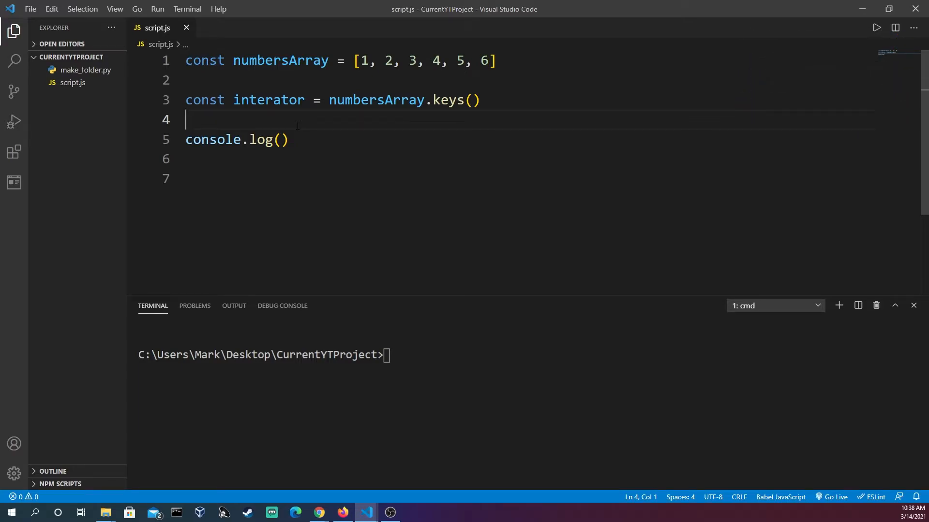
Step: Loop over interator with for...of logging each key, then run node script.js to print 0–5
{"action": "type", "text": "for (const key in"}
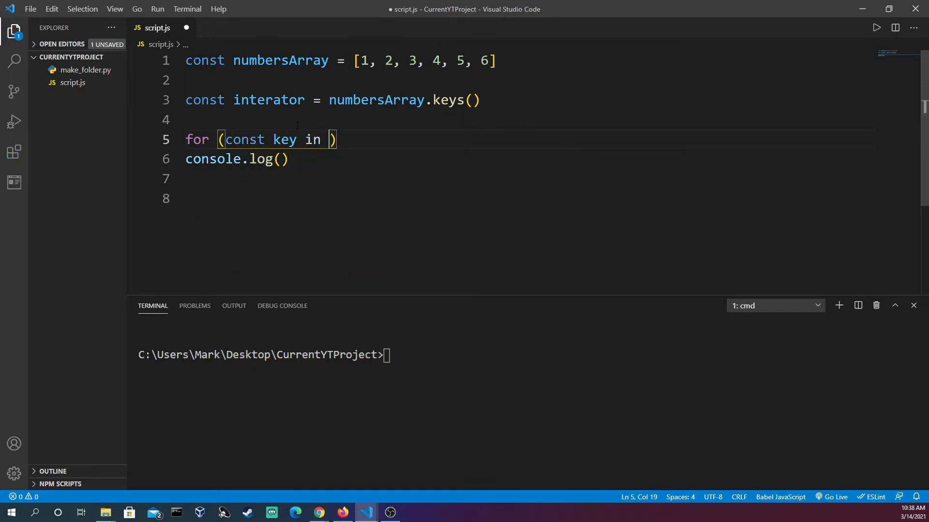
{"action": "type", "text": "of interator)"}
{"action": "left_click", "coordinate": [529, 355]}
{"action": "type", "text": "node s"}
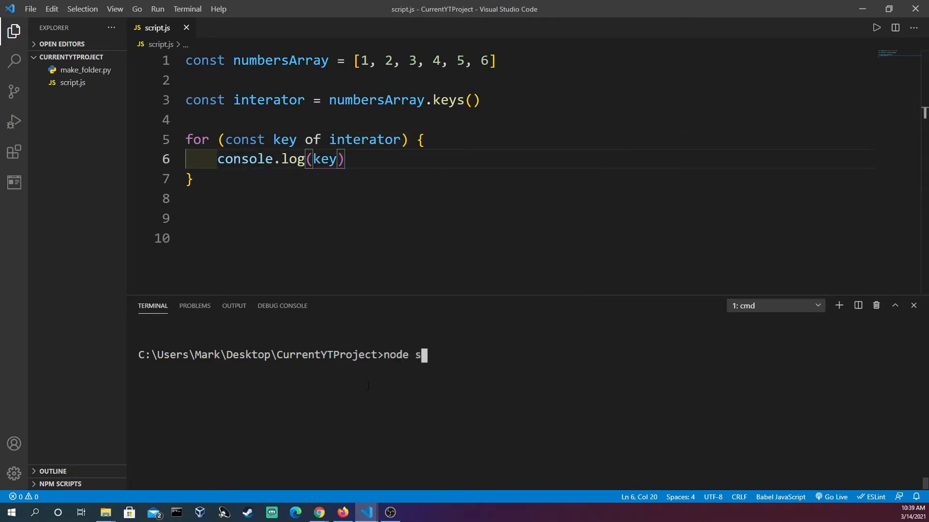
{"action": "key", "text": "Enter"}
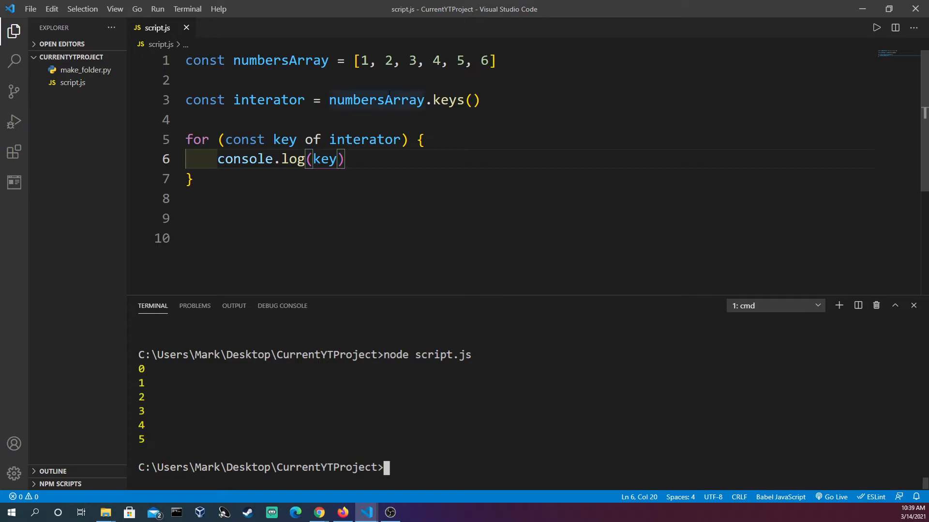